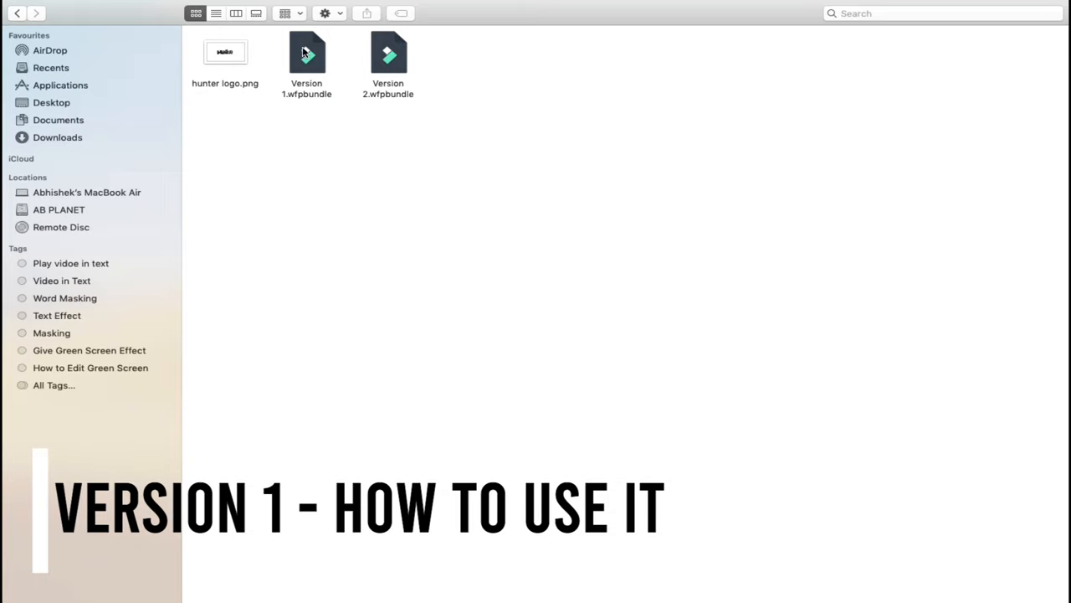
- Open Version 1.wfpbundle from Finder in Filmora
{"action": "left_click", "coordinate": [306, 63]}
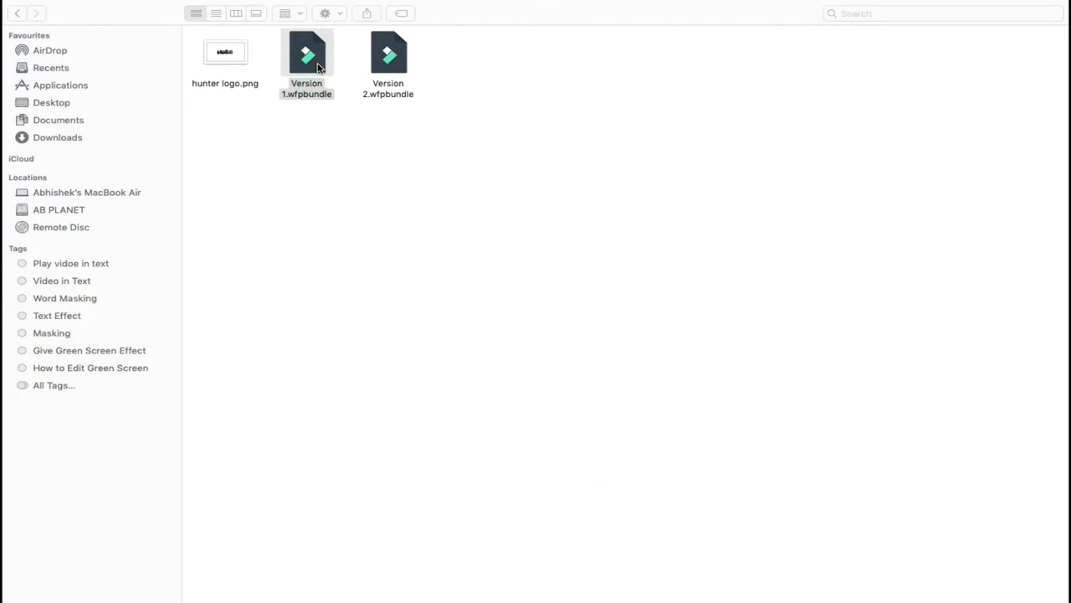
{"action": "double_click", "coordinate": [306, 52]}
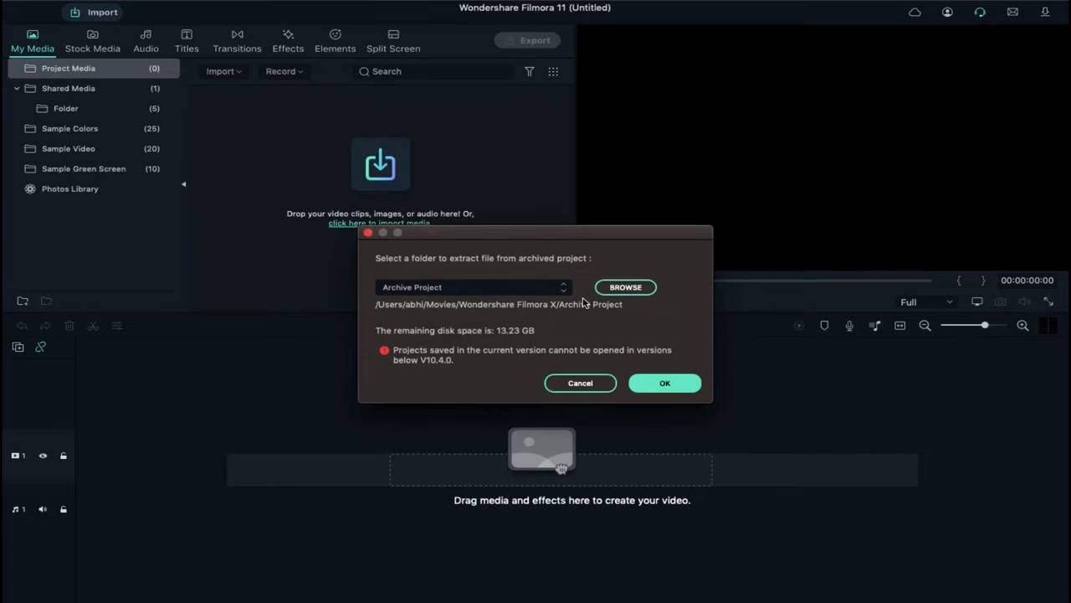
- Confirm extracting the archived Version 1 template project
{"action": "left_click", "coordinate": [665, 383]}
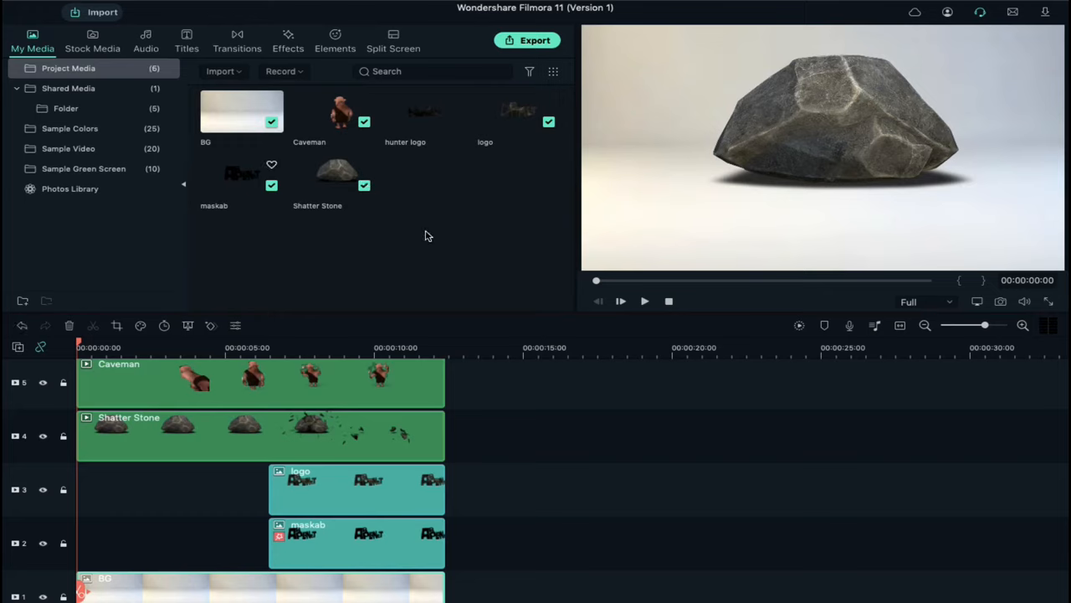
{"action": "mouse_move", "coordinate": [275, 350]}
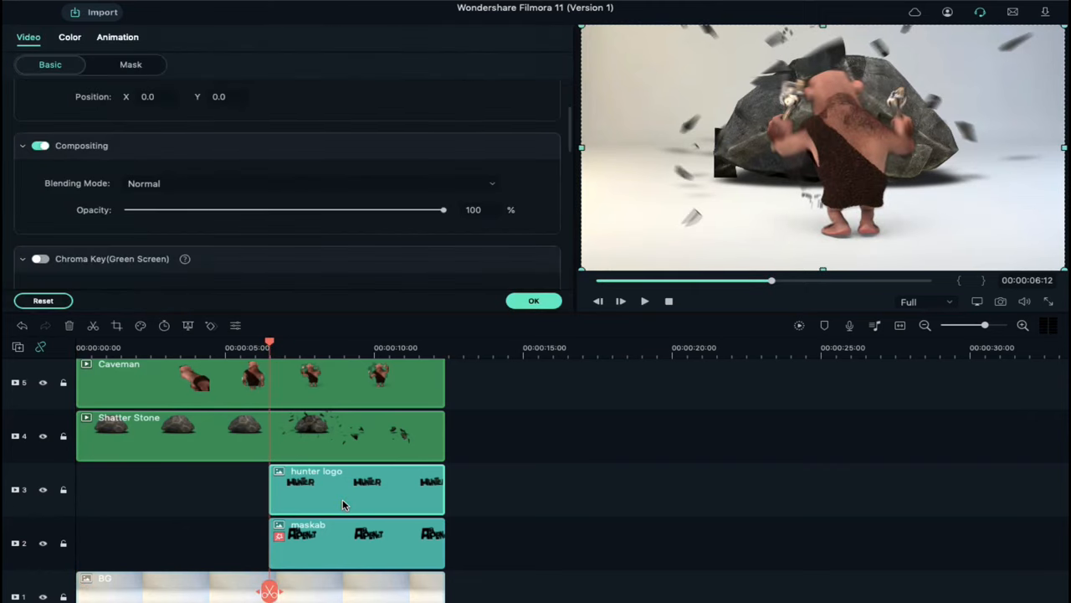
- Adjust the hunter logo clip's Transform settings in the Video tab and close the editor
{"action": "left_click", "coordinate": [76, 102]}
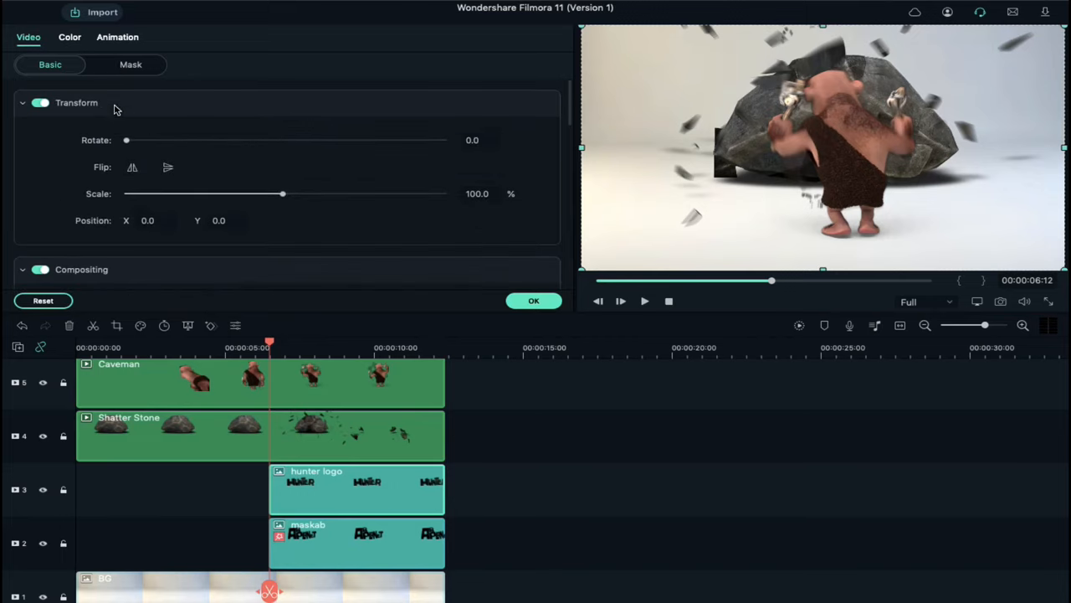
{"action": "left_click_drag", "start_coordinate": [282, 194], "coordinate": [260, 193]}
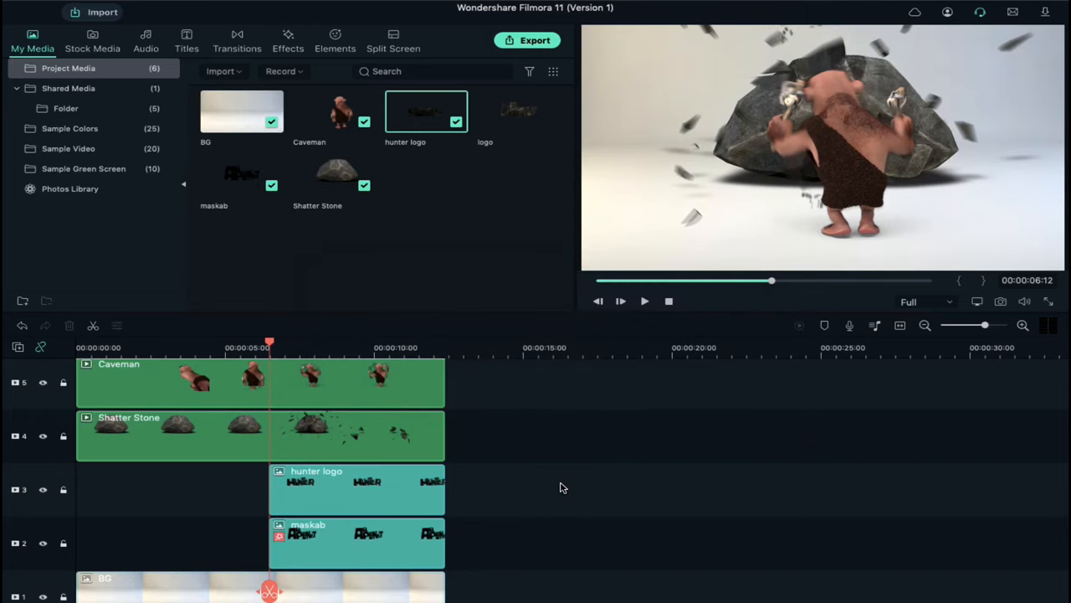
{"action": "mouse_move", "coordinate": [799, 363]}
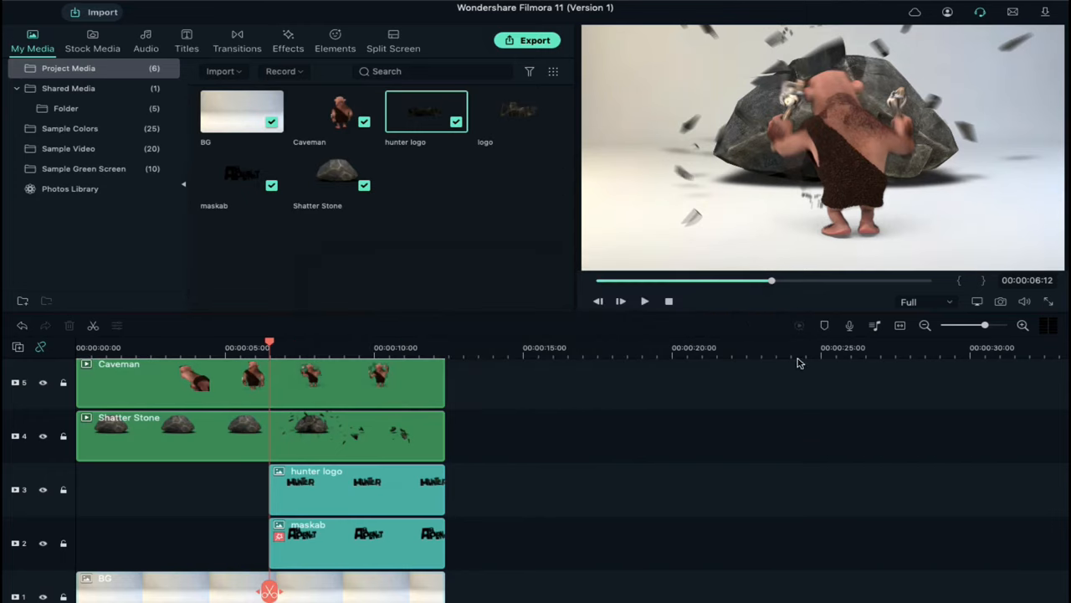
- Rewind and play the Version 1 intro through to the stone HUNTER reveal
{"action": "left_click", "coordinate": [668, 301]}
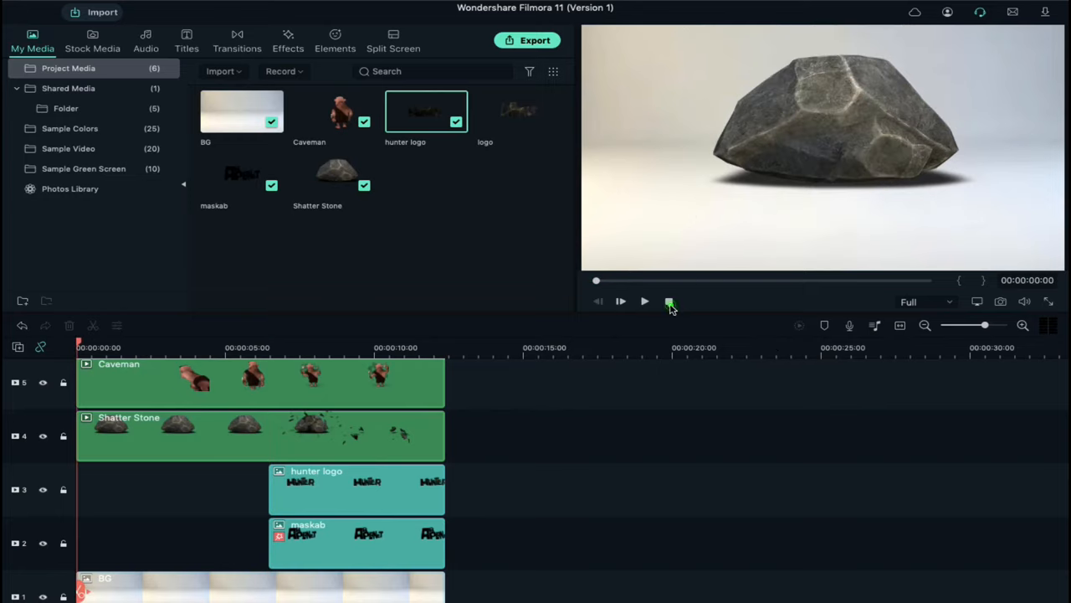
{"action": "left_click", "coordinate": [644, 301]}
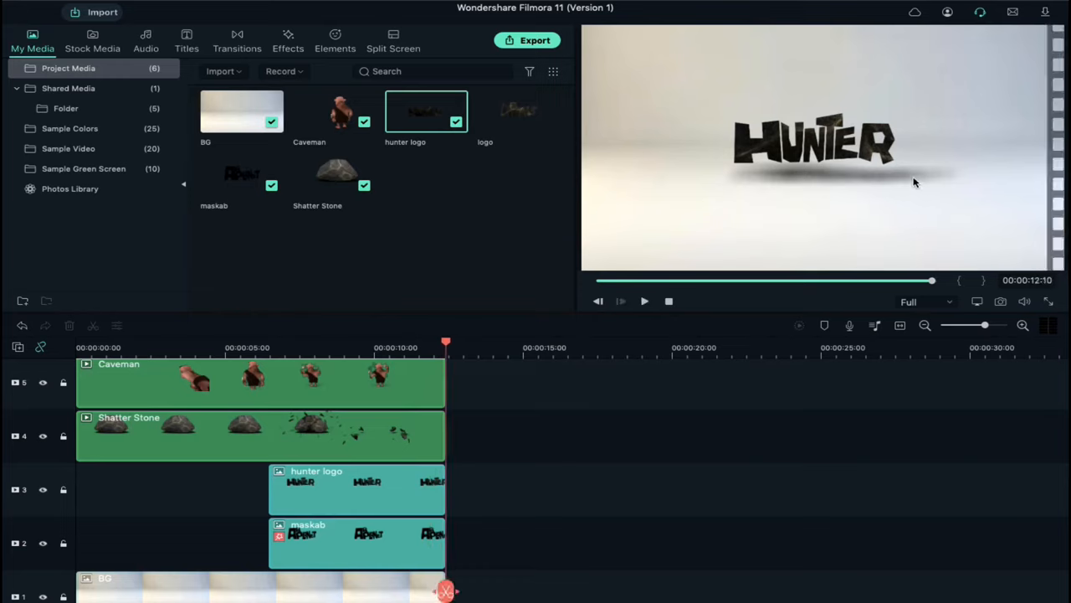
{"action": "mouse_move", "coordinate": [376, 539]}
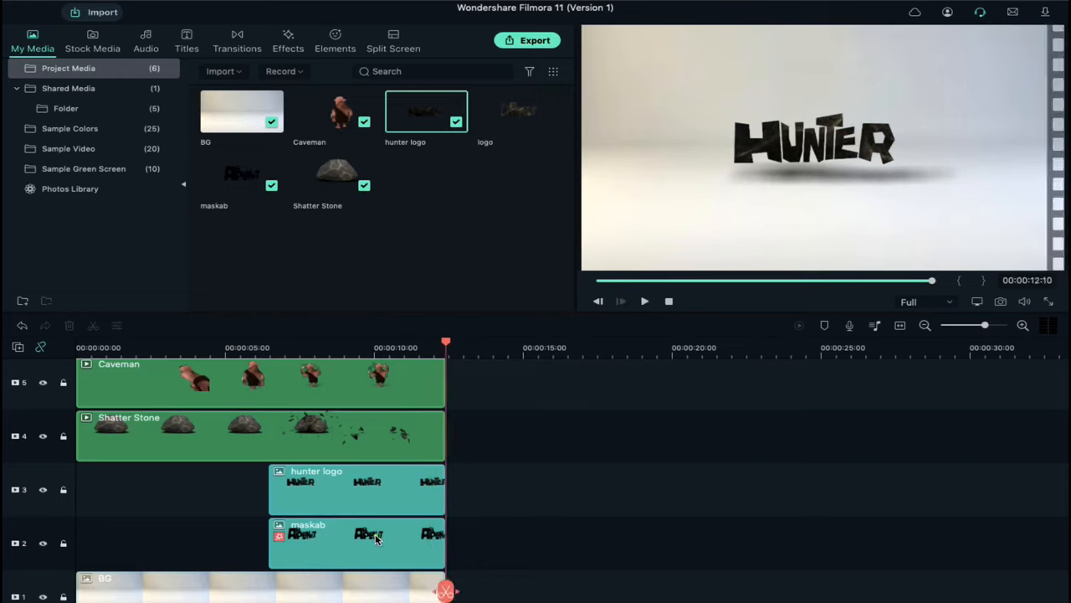
{"action": "left_click", "coordinate": [374, 539]}
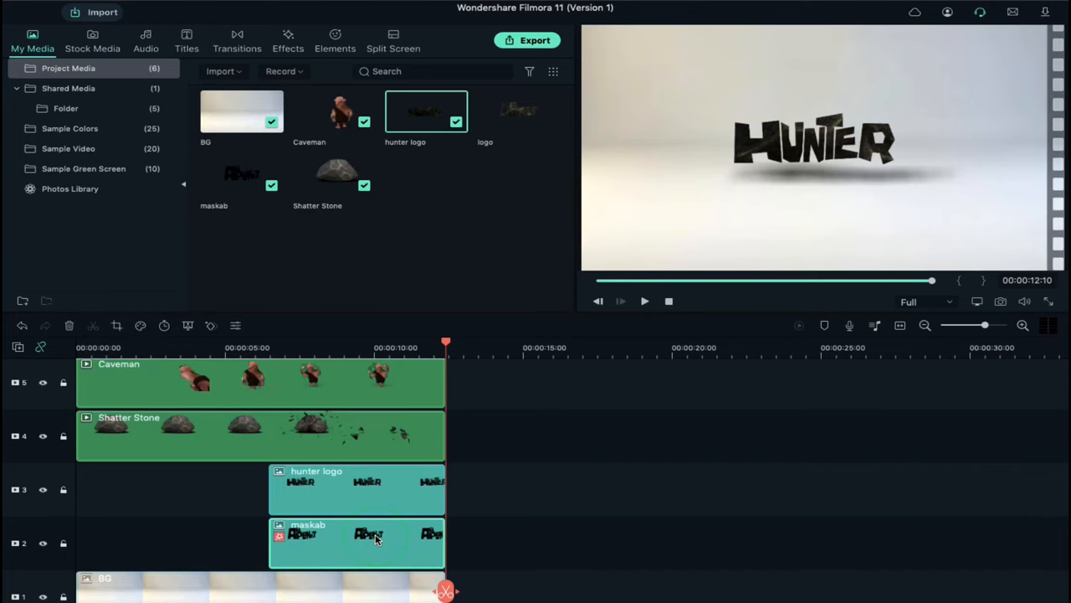
{"action": "double_click", "coordinate": [356, 542]}
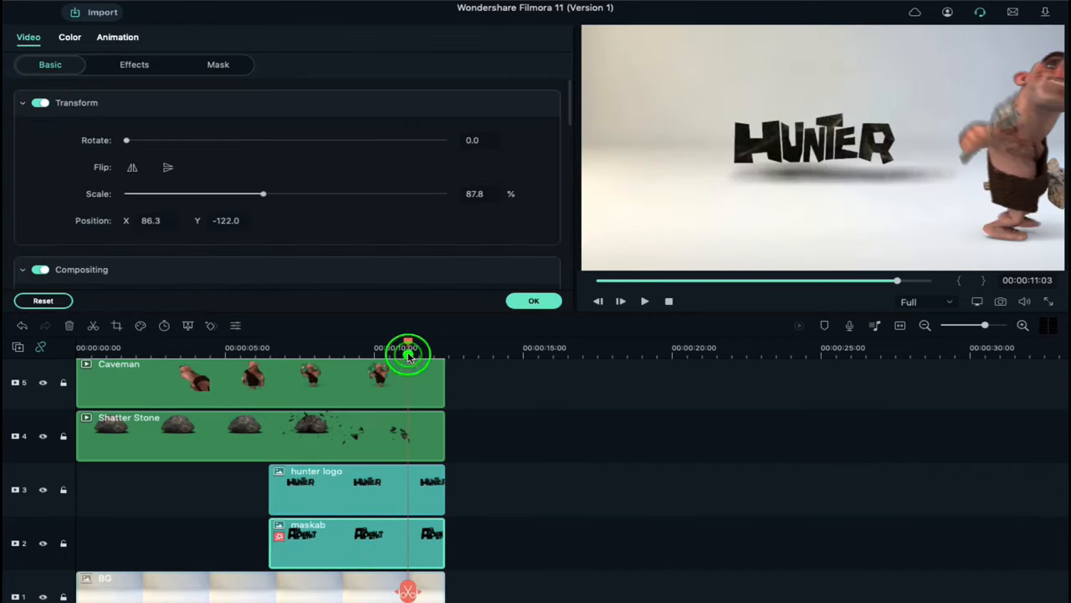
{"action": "left_click", "coordinate": [409, 347]}
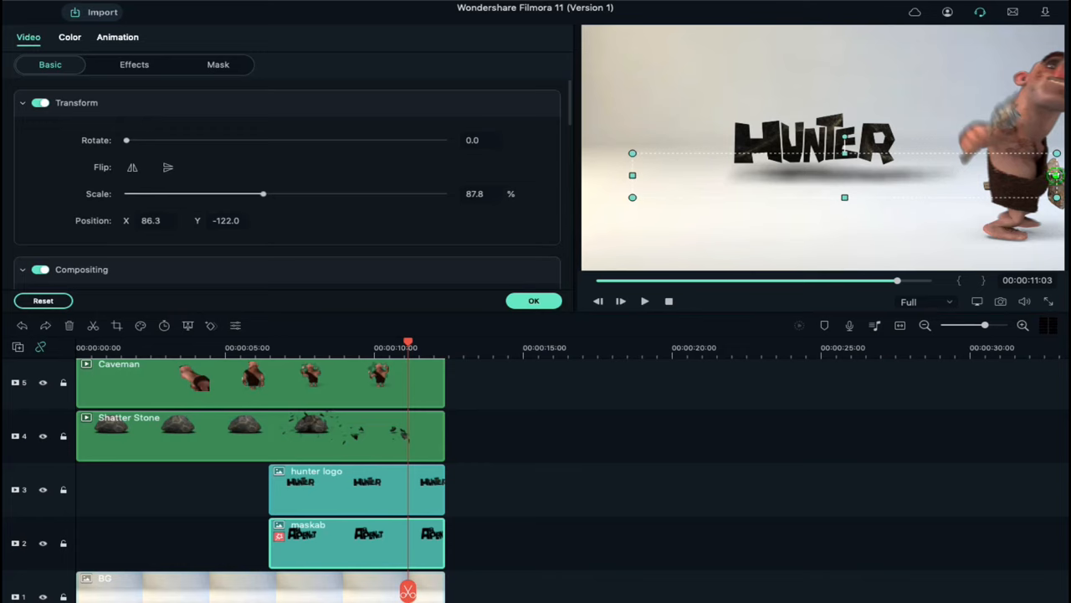
{"action": "left_click", "coordinate": [534, 301]}
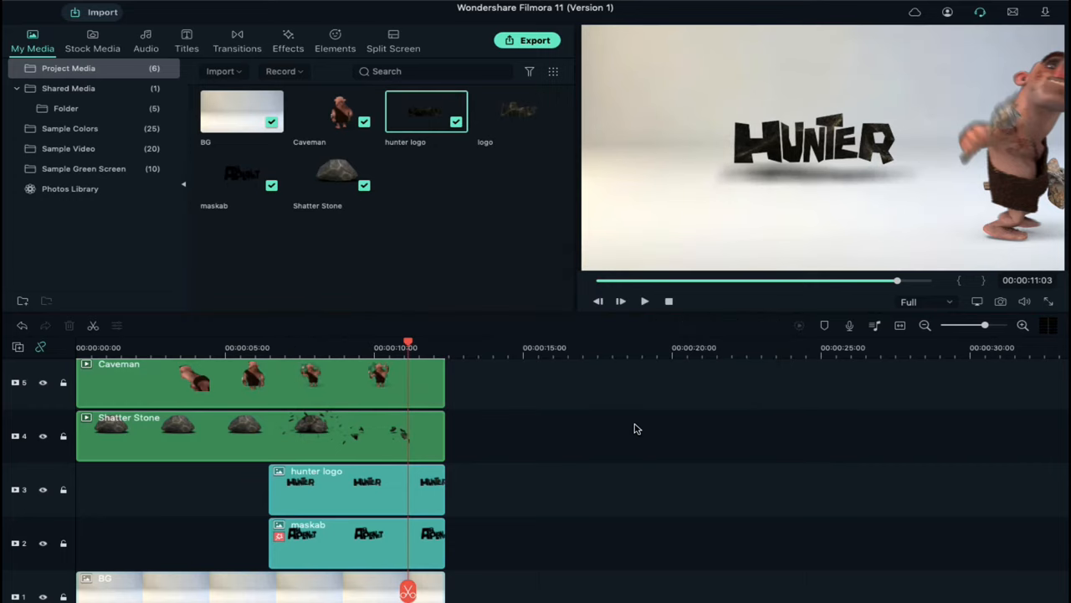
- Rewind the preview and watch Version 1 again from the beginning
{"action": "left_click", "coordinate": [668, 301]}
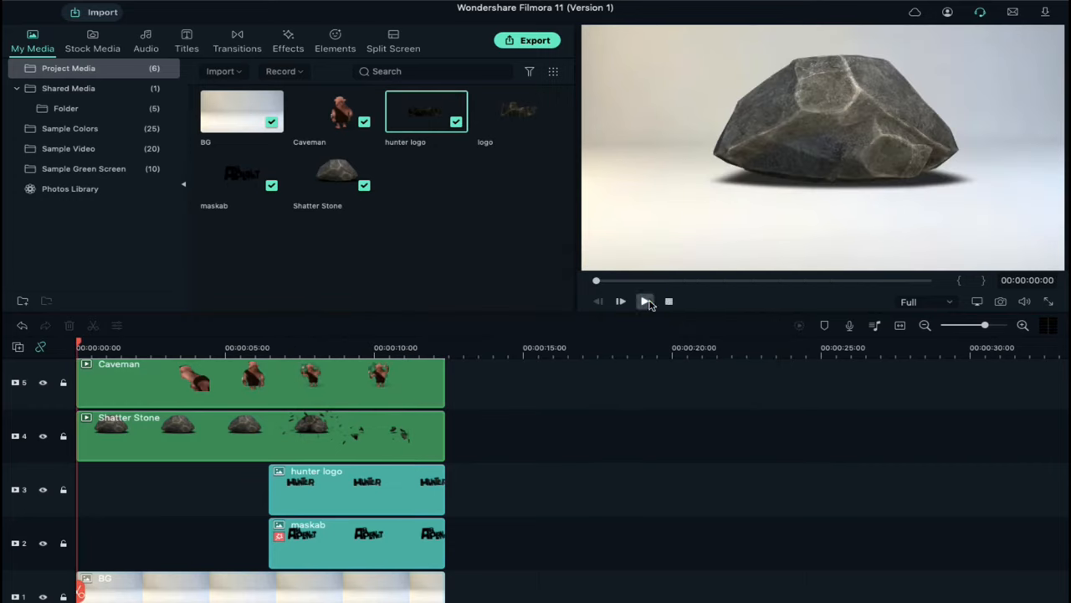
{"action": "left_click", "coordinate": [621, 301]}
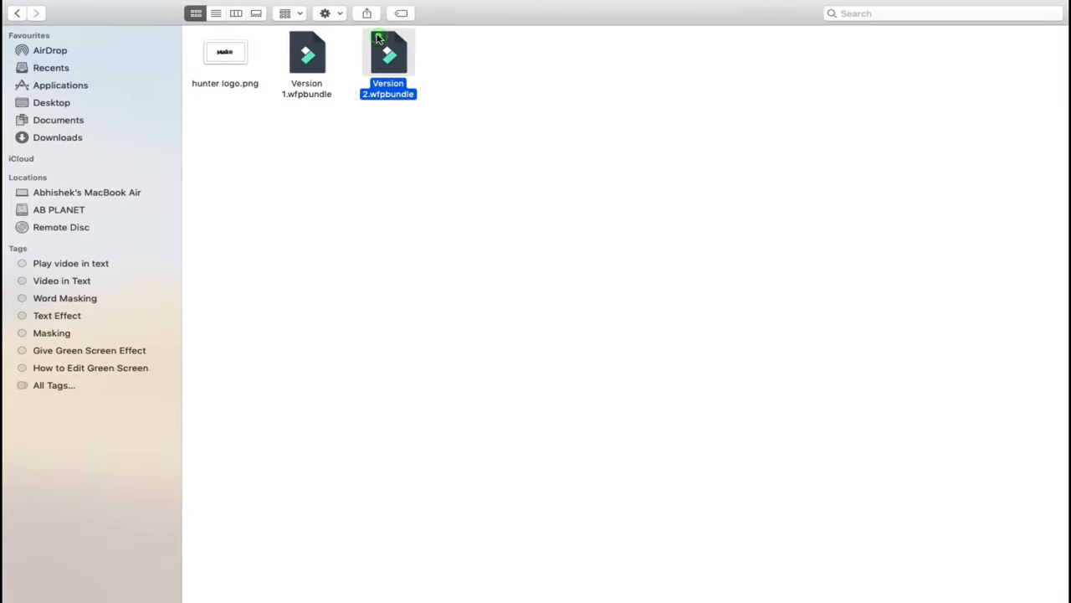
- Open Version 2.wfpbundle from the Finder folder
{"action": "double_click", "coordinate": [387, 52]}
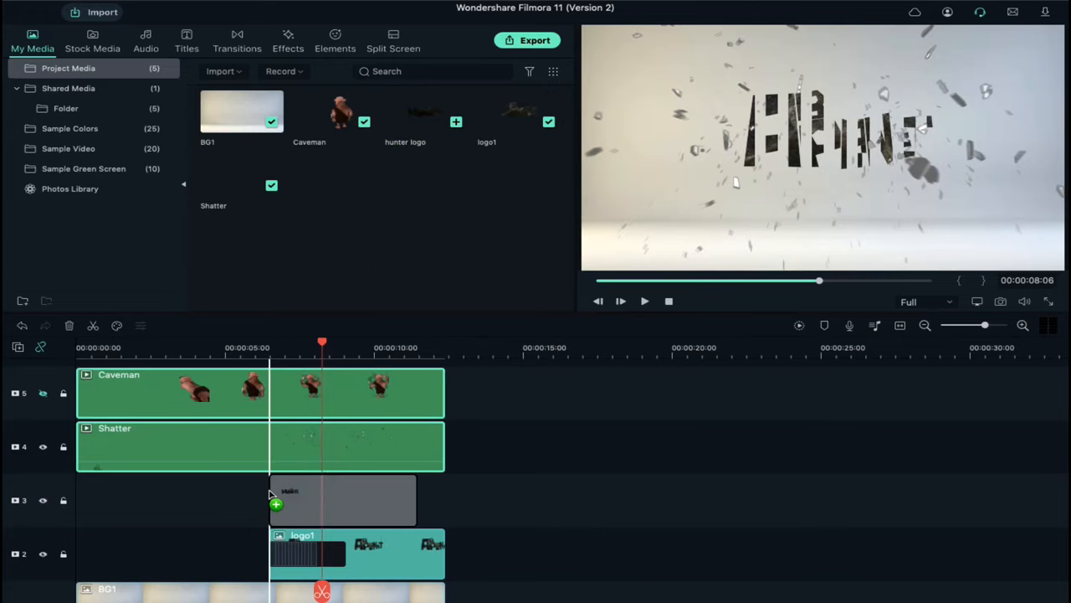
- Add the hunter logo to track 3 of Version 2, scaled to about 84%
{"action": "left_click_drag", "start_coordinate": [405, 113], "coordinate": [355, 500]}
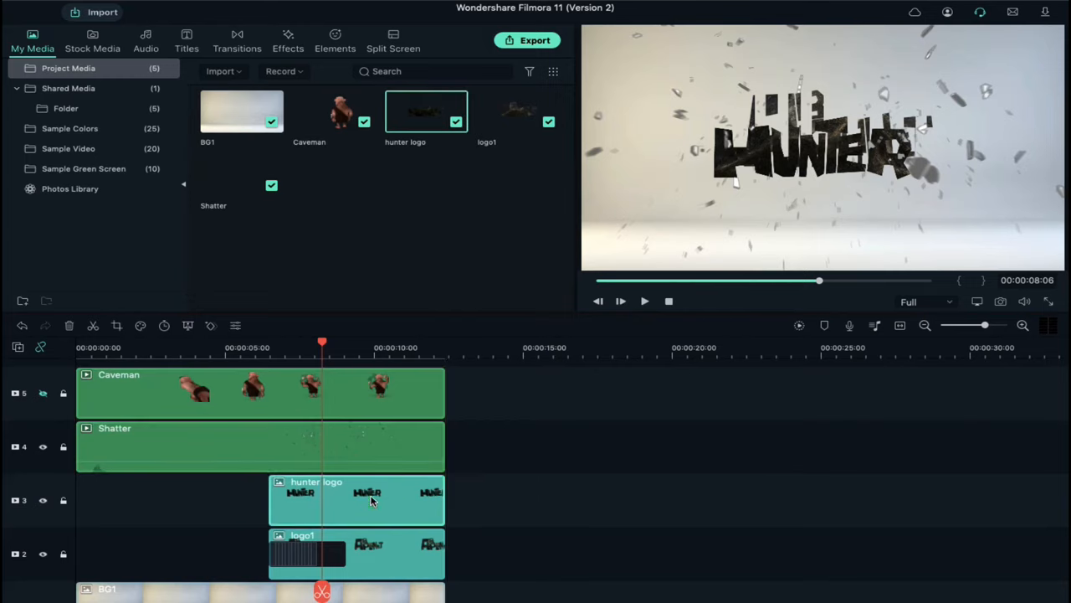
{"action": "double_click", "coordinate": [356, 500]}
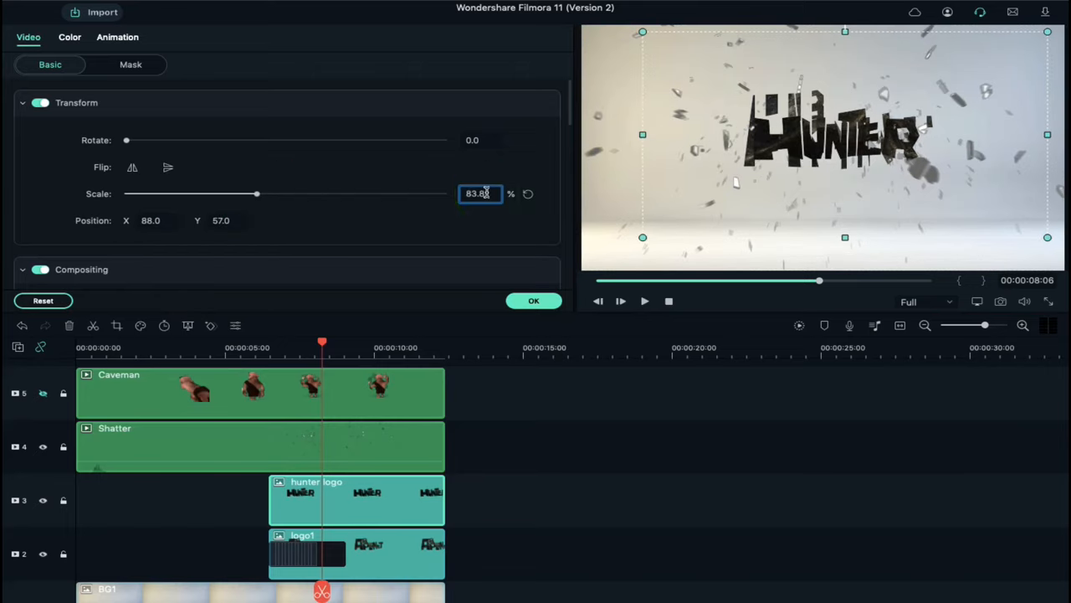
{"action": "left_click", "coordinate": [32, 42]}
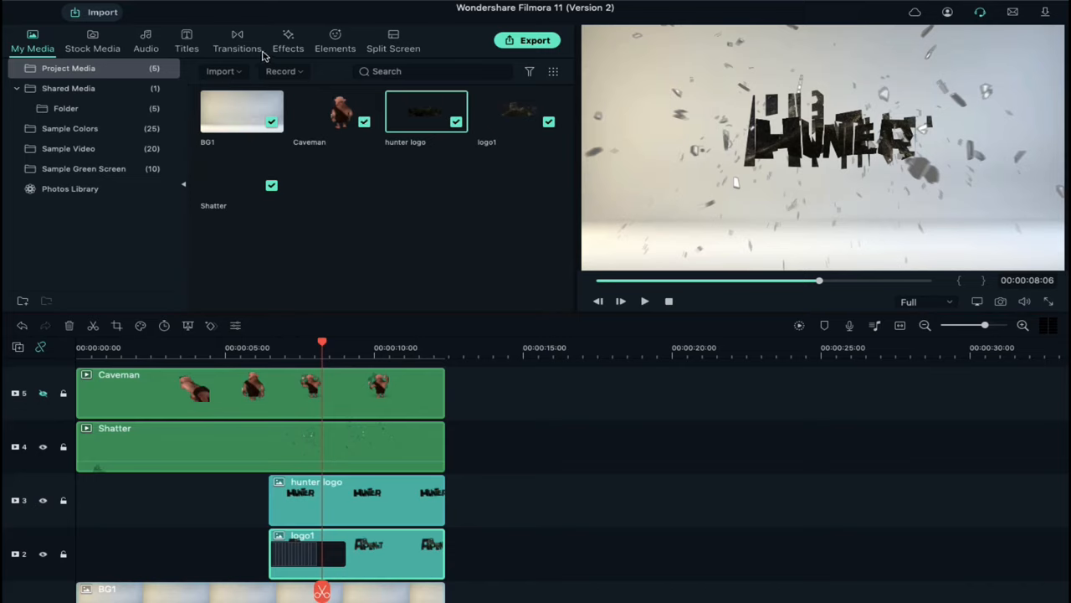
- Open the Transitions library and delete logo1, leaving the hunter logo on track 2
{"action": "left_click", "coordinate": [237, 42]}
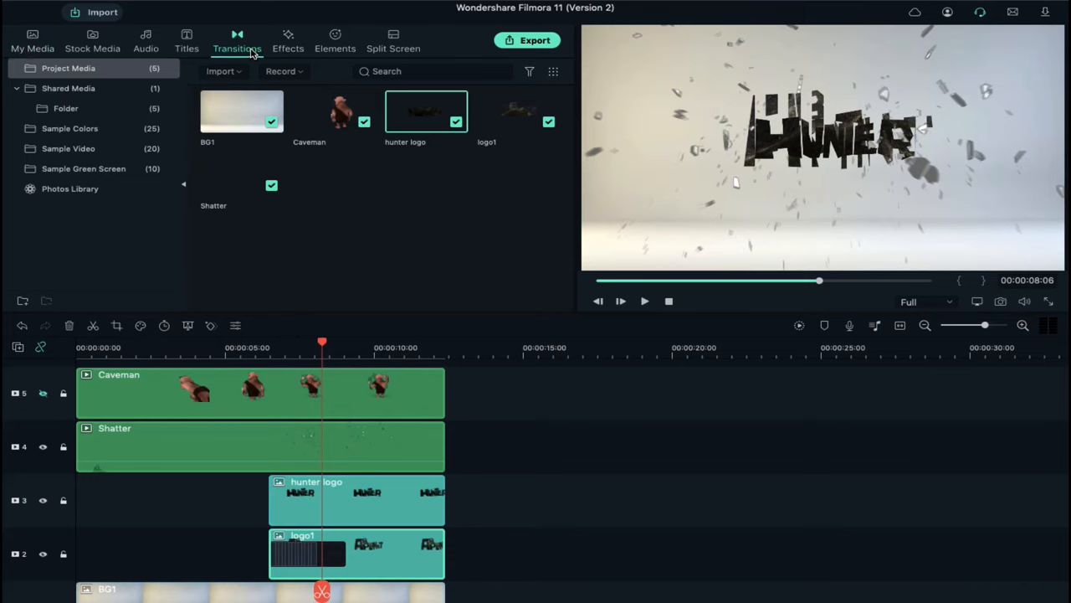
{"action": "left_click", "coordinate": [237, 42]}
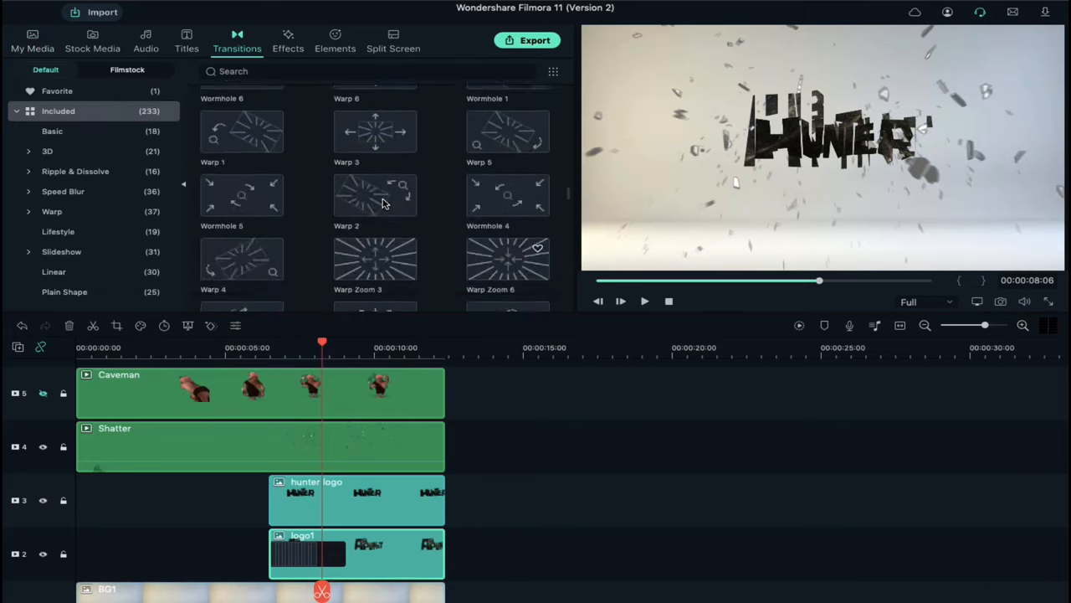
{"action": "scroll", "scroll_direction": "down", "scroll_amount": 3}
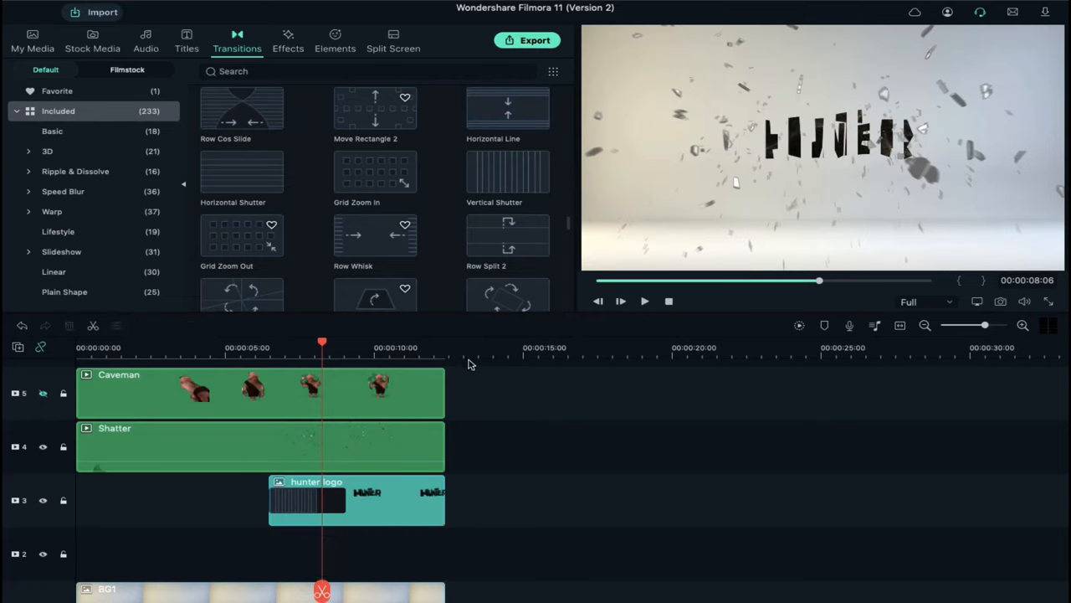
{"action": "left_click", "coordinate": [410, 492]}
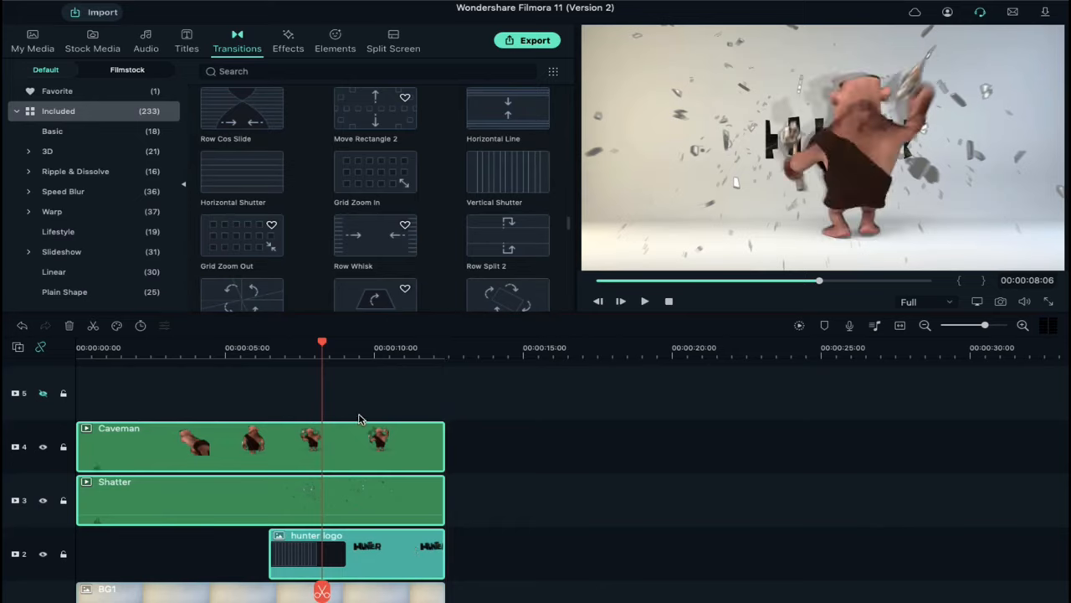
{"action": "mouse_move", "coordinate": [385, 564]}
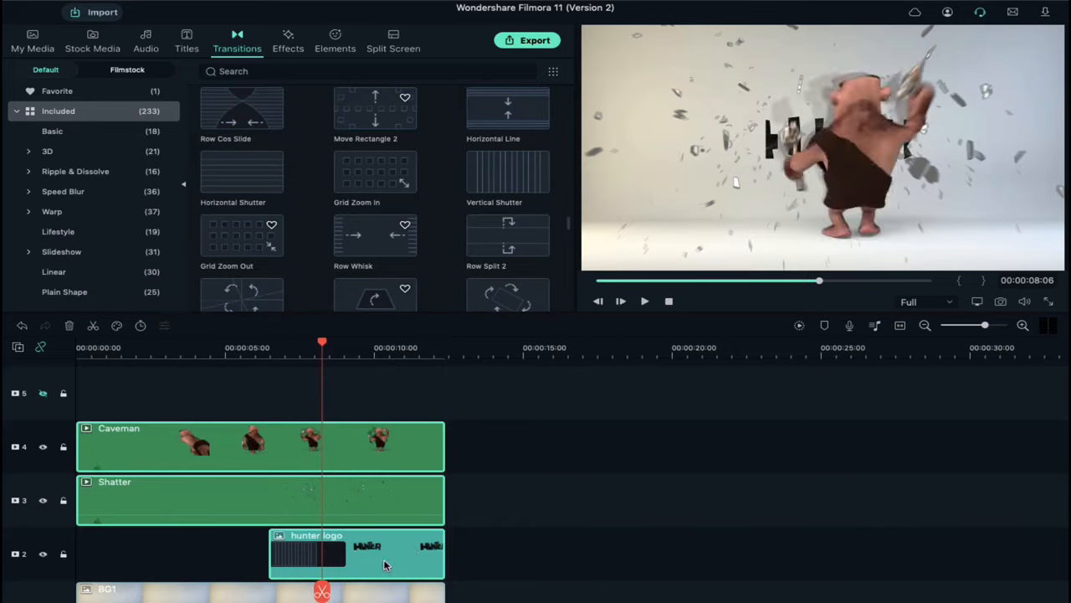
- Set the hunter logo to 80% scale with adjusted position, then replay Version 2
{"action": "left_click", "coordinate": [383, 554]}
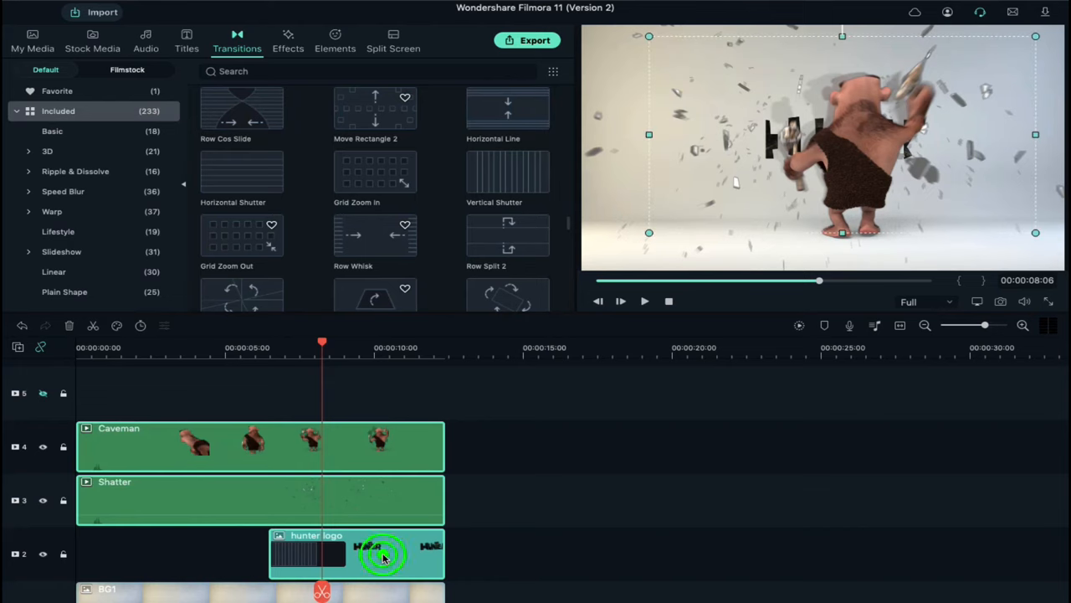
{"action": "double_click", "coordinate": [382, 554]}
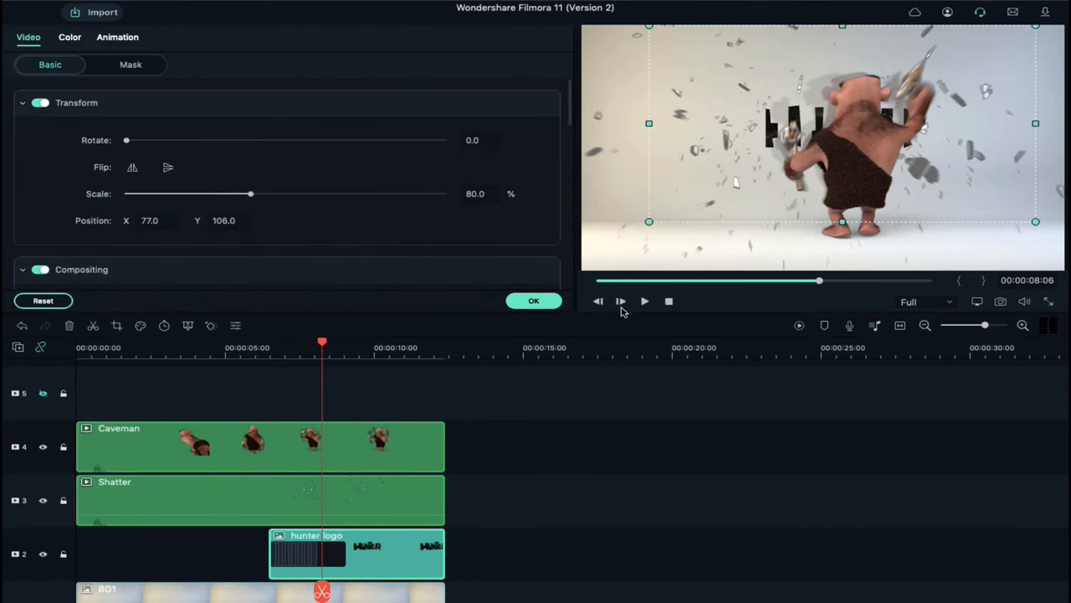
{"action": "left_click", "coordinate": [533, 300]}
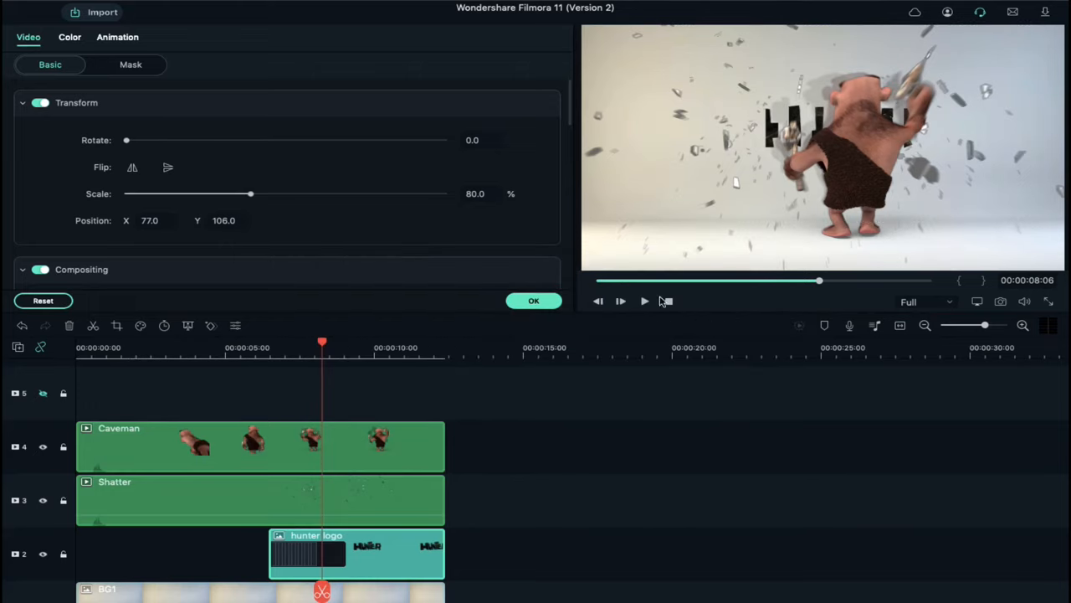
{"action": "left_click", "coordinate": [644, 300]}
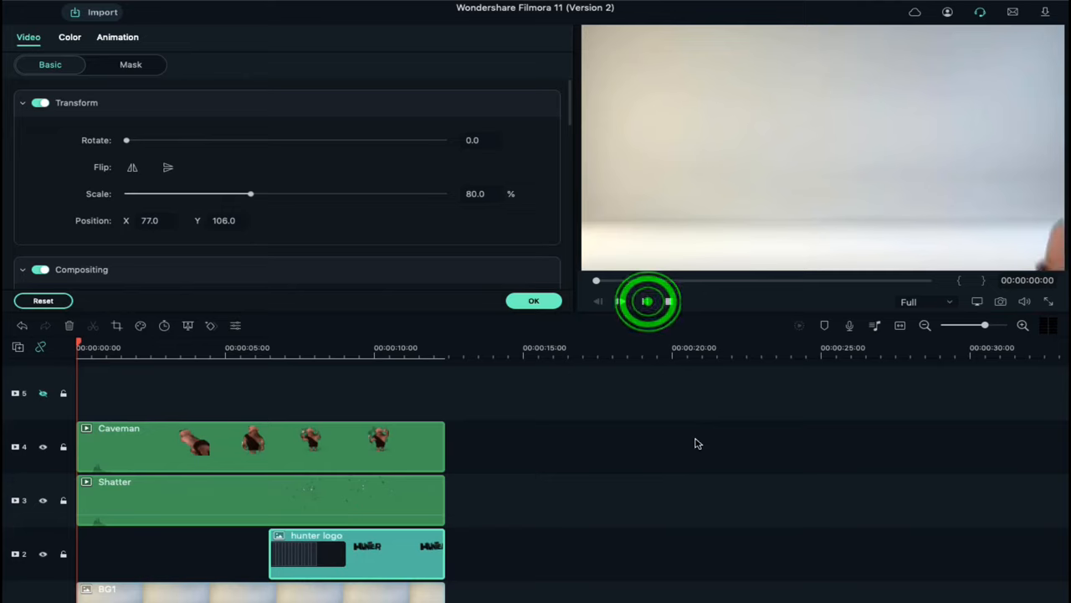
{"action": "left_click", "coordinate": [647, 301]}
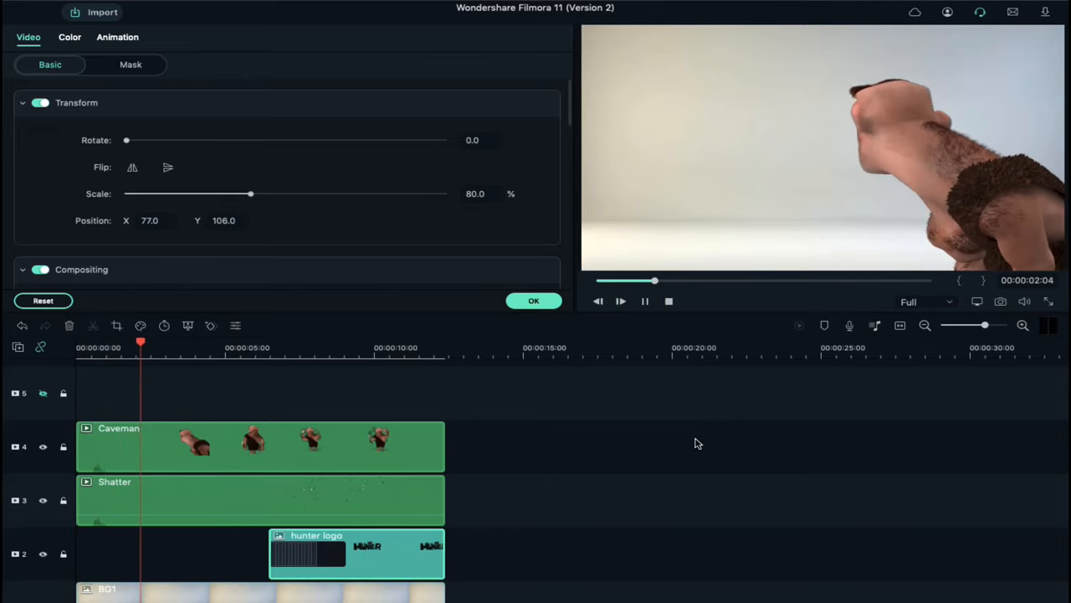